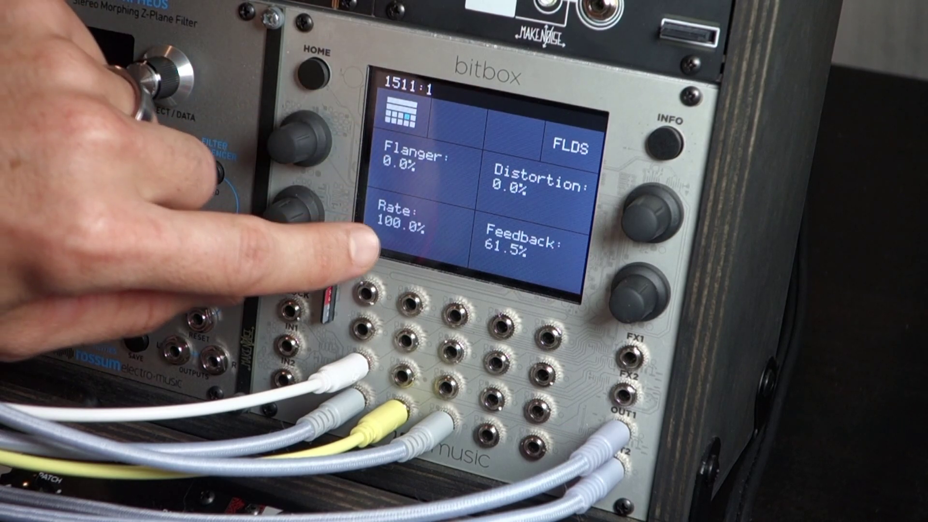
# Adjust Flanger, Distortion and Rate on the FLDS page, with Feedback at 61.5%.
pyautogui.click(316, 63)
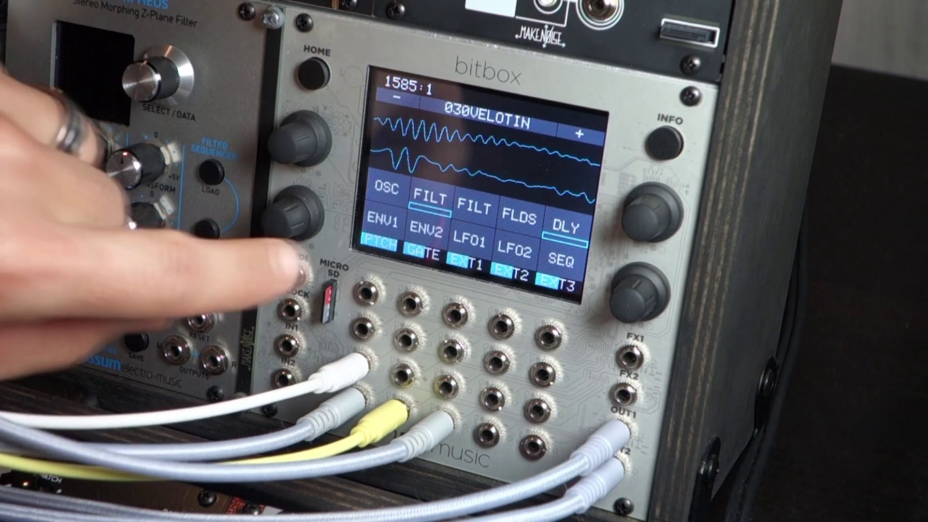
# Open the DLY delay page from the 030VELOTIN patch overview.
pyautogui.click(566, 228)
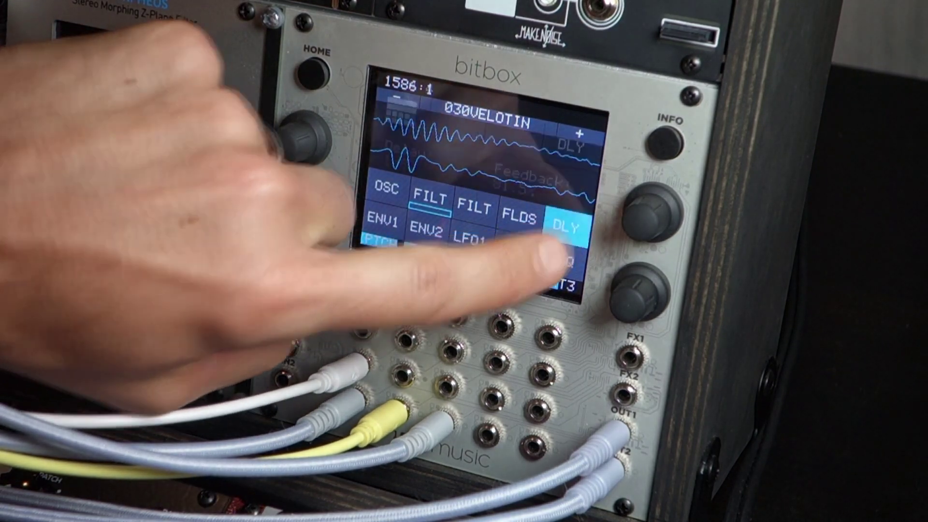